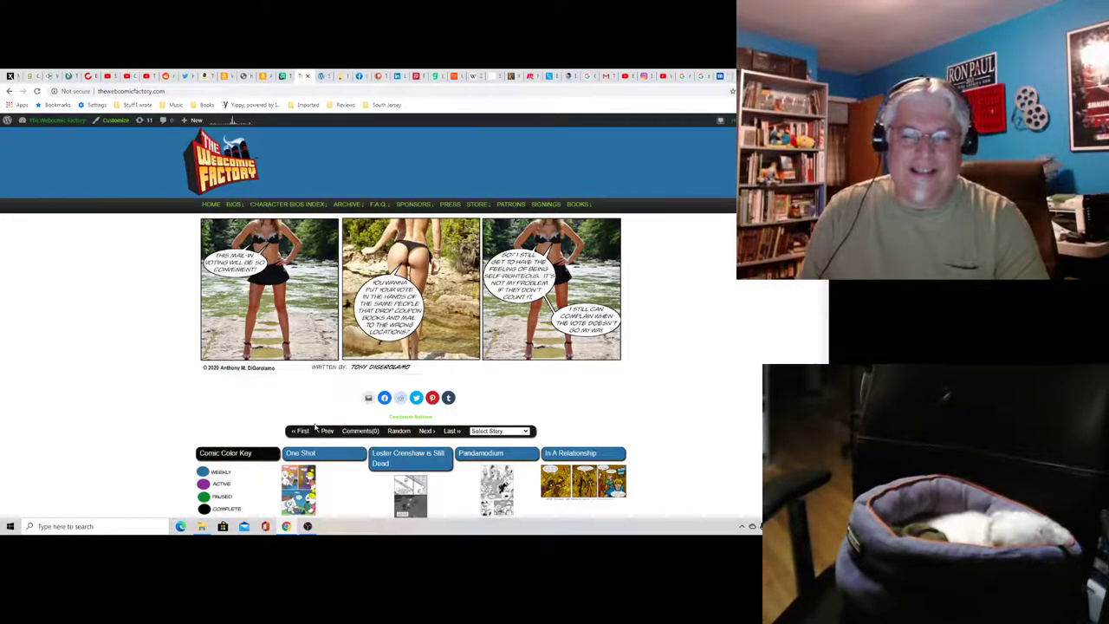
Step: Jump from the August 2020 strip to the October 2015 T and A premiere
click(301, 430)
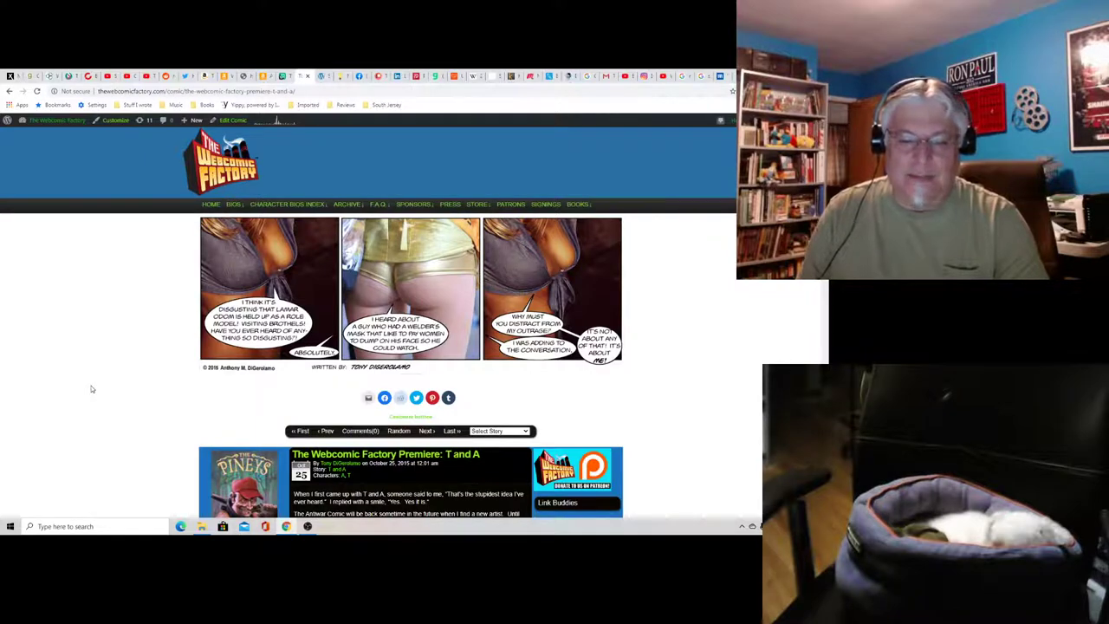
mouse_move(262, 372)
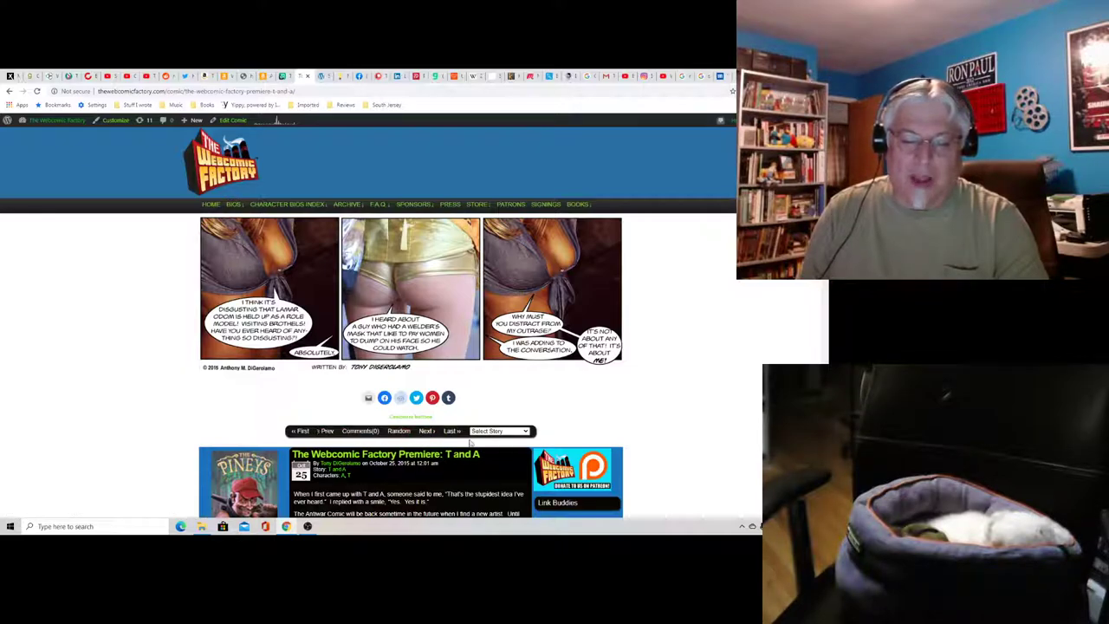
Step: Load the newest T and A strip, then step back to 'Fragile Boobs' from July 2020
click(451, 431)
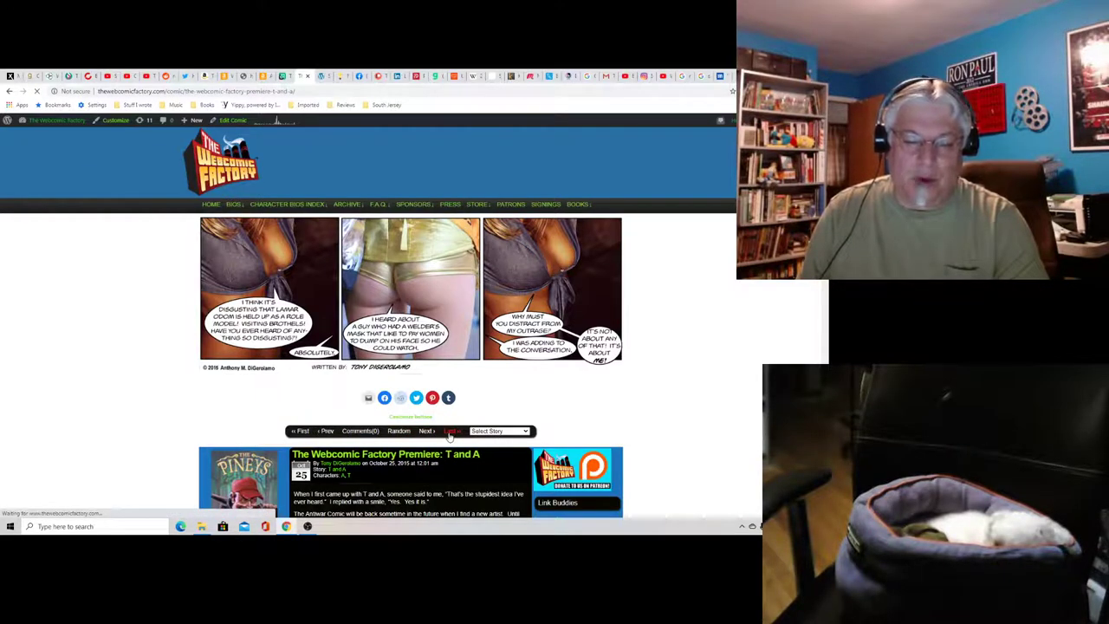
click(425, 430)
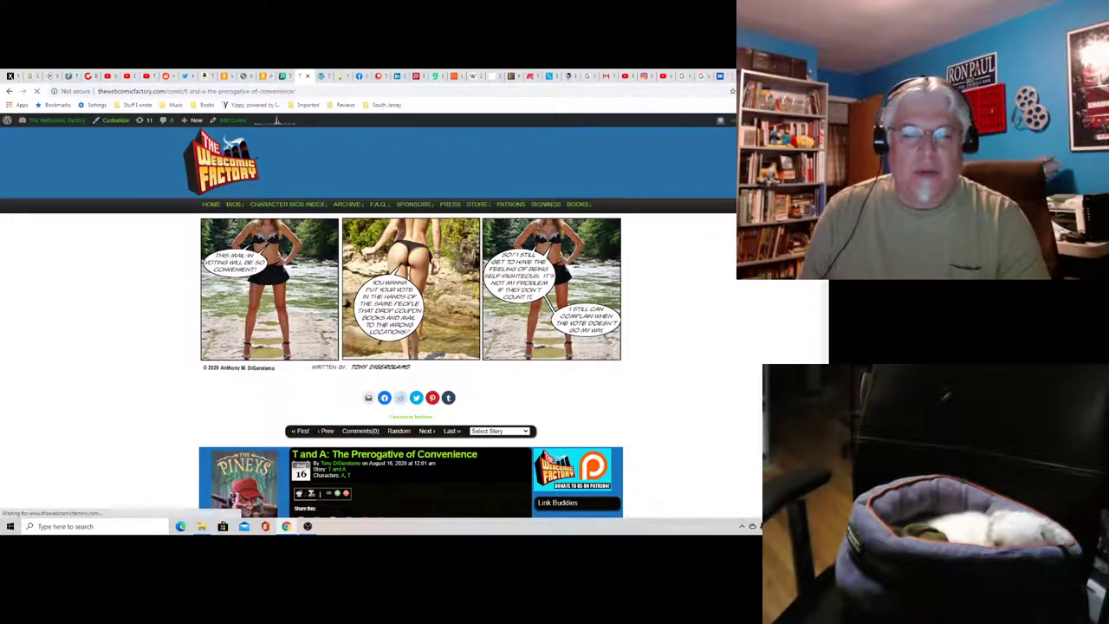
click(327, 430)
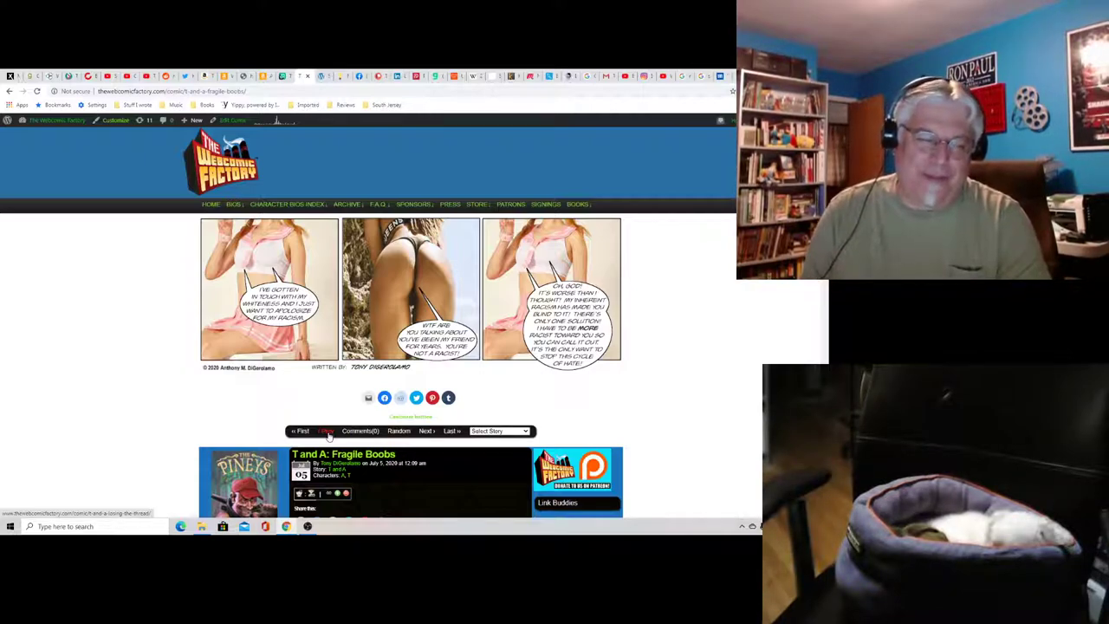
Step: Page back from June 2020 through autumn 2019 to 'Something's Rotten' (September 2, 2019)
click(326, 430)
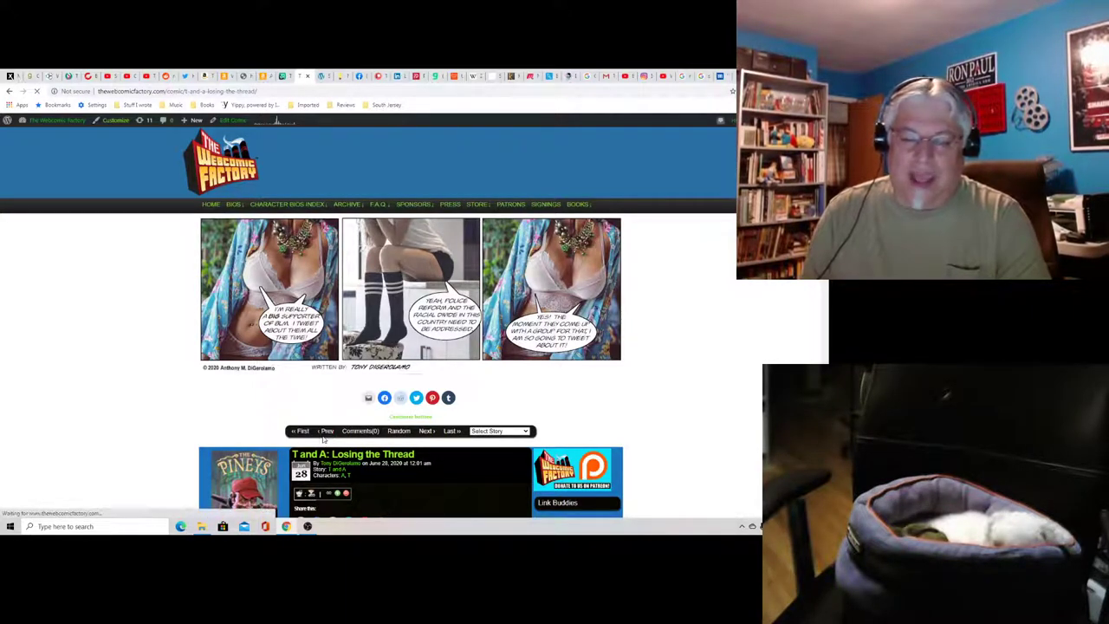
click(326, 430)
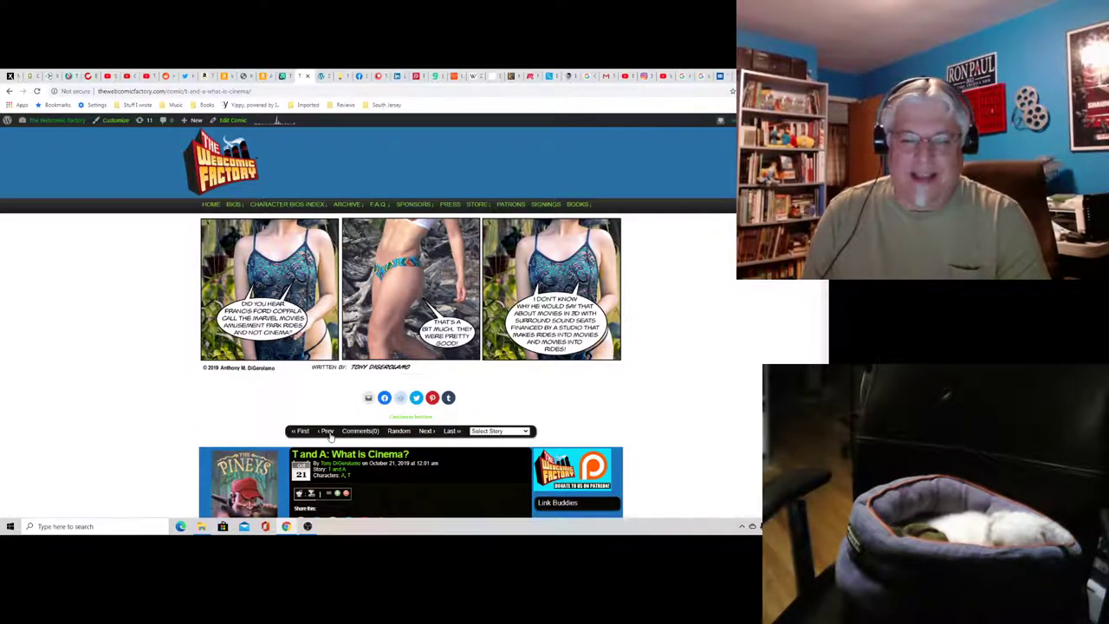
click(325, 431)
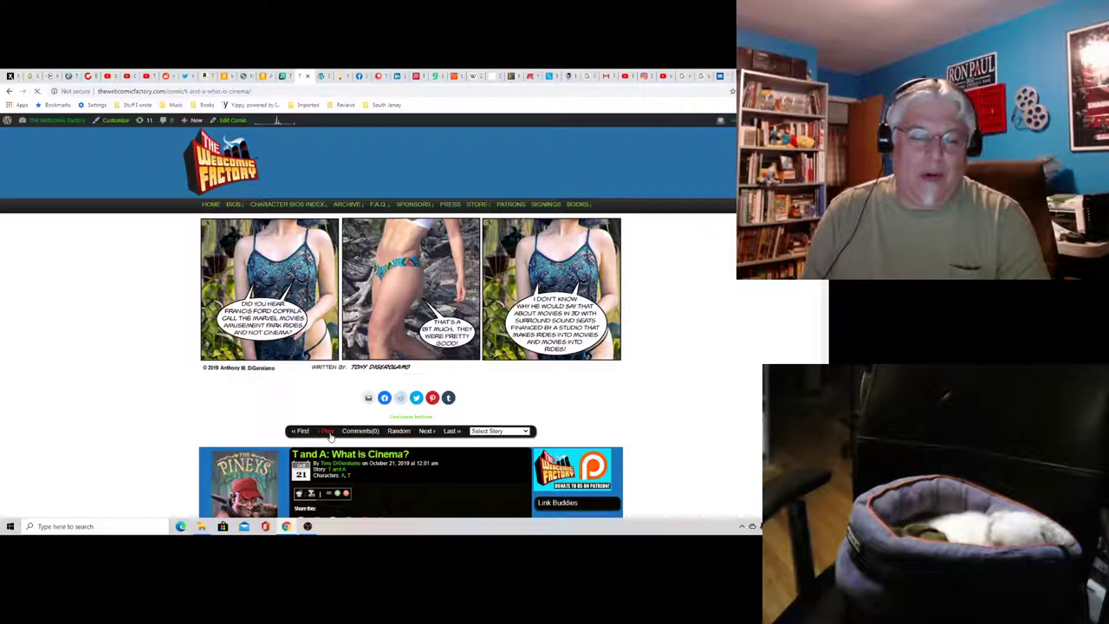
click(326, 431)
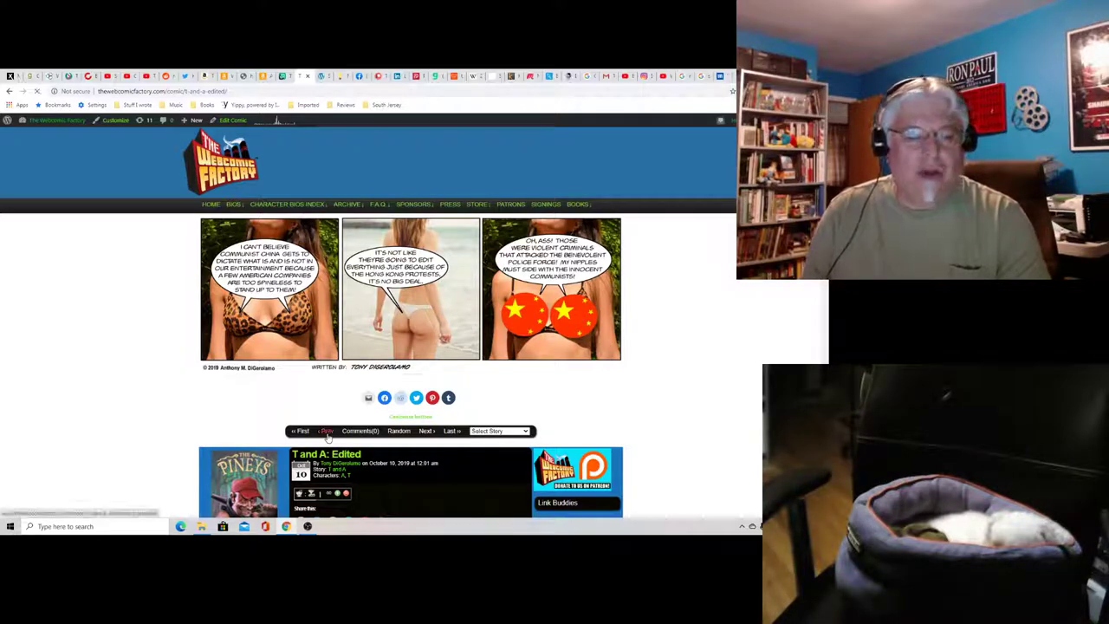
click(326, 431)
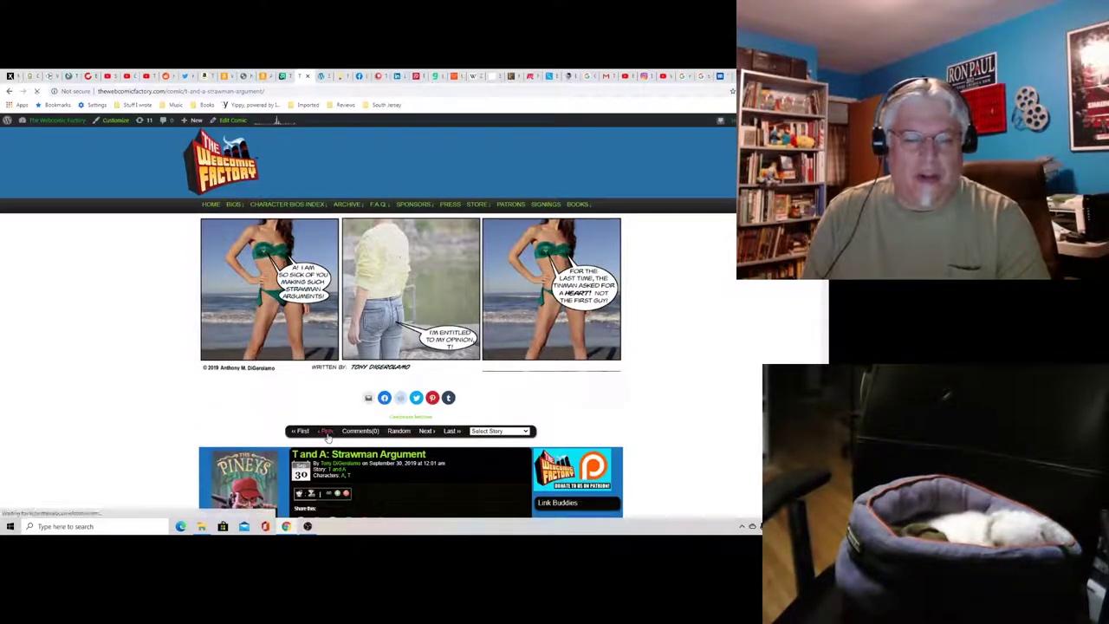
click(326, 430)
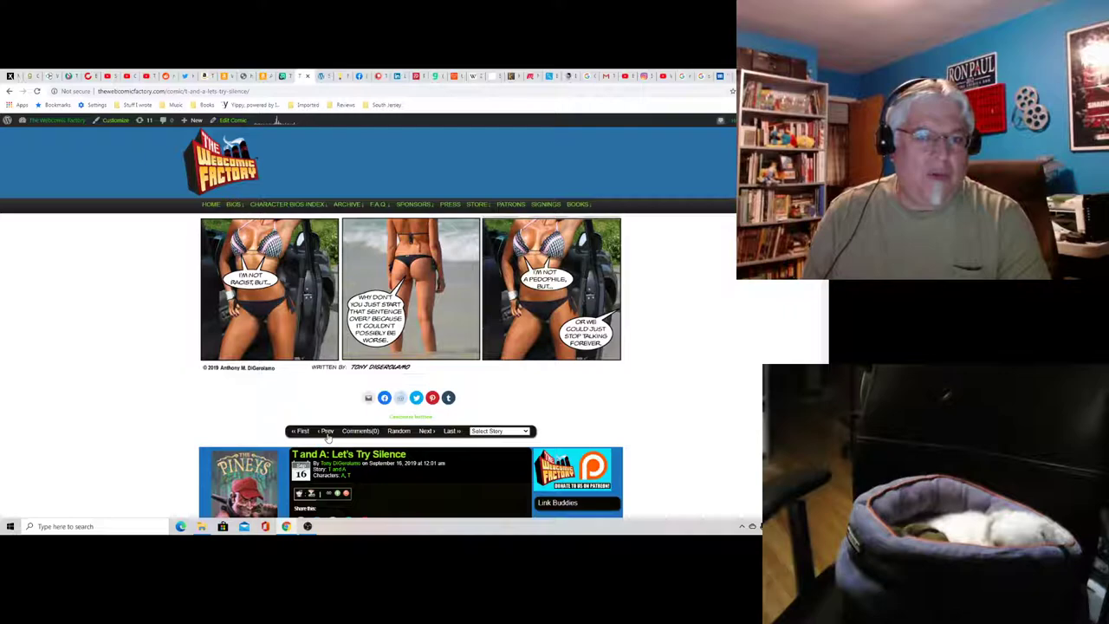
click(326, 430)
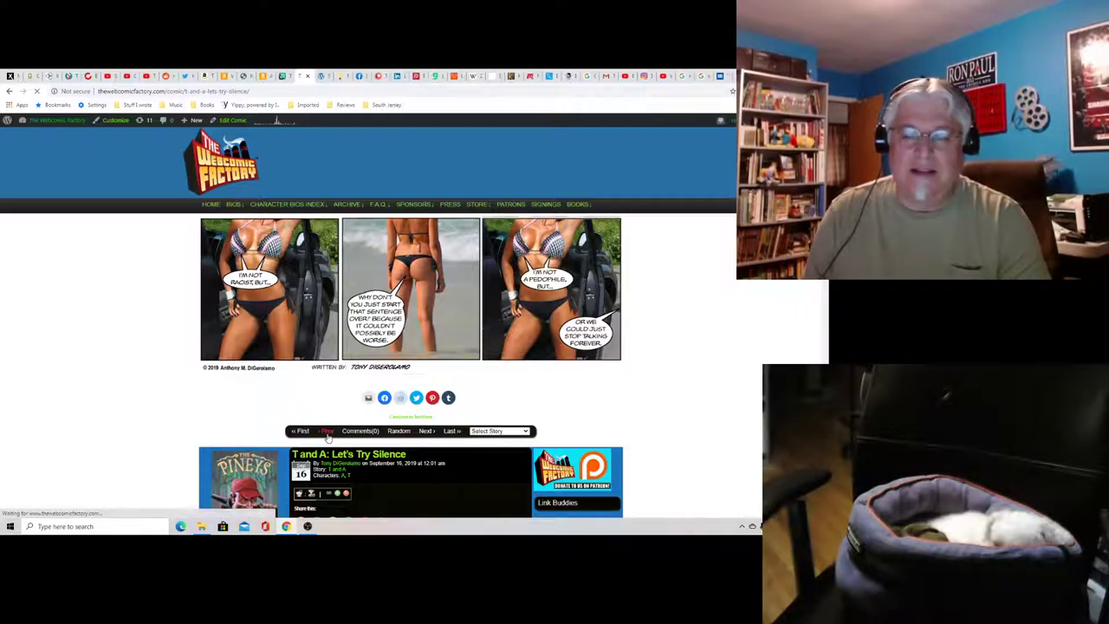
click(326, 430)
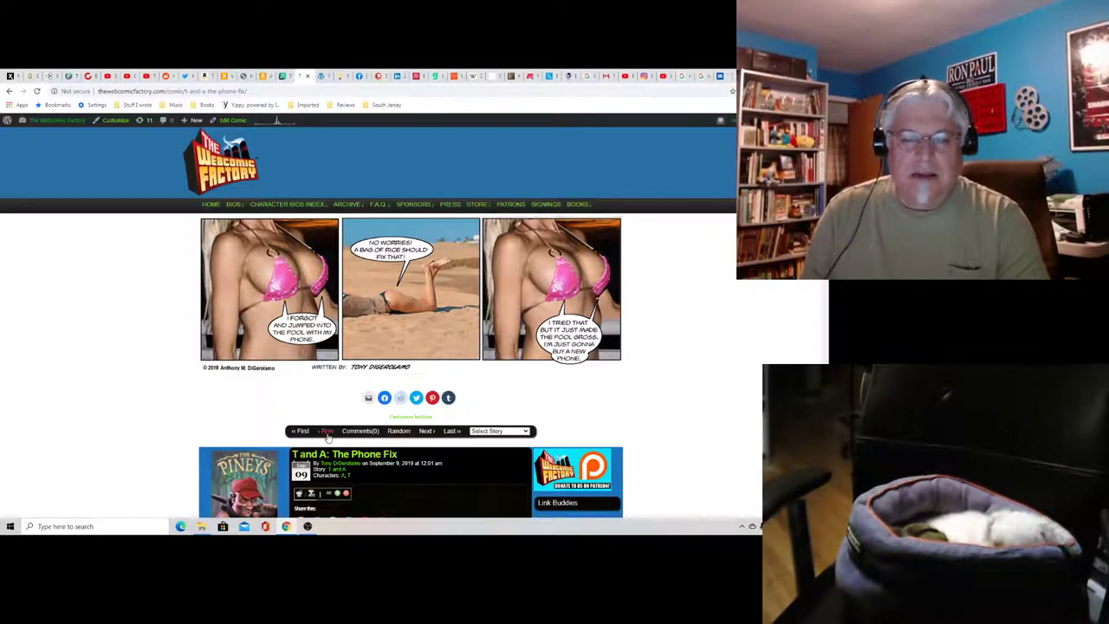
click(326, 430)
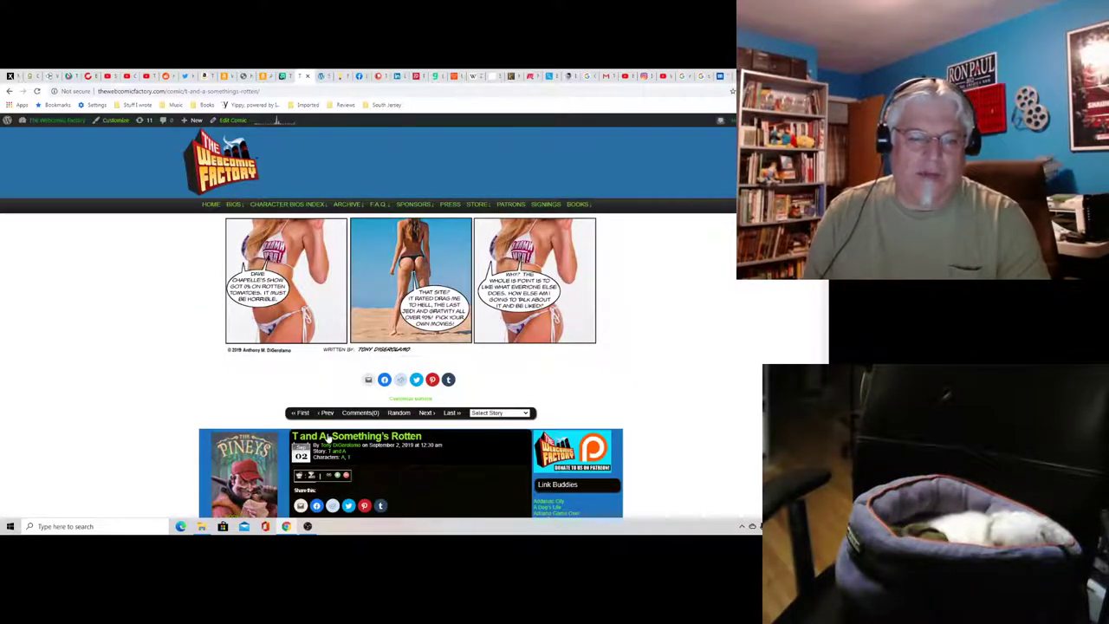
Step: Page back through the August 2019 strips to 'Switcheroo' (July 28, 2019)
click(327, 413)
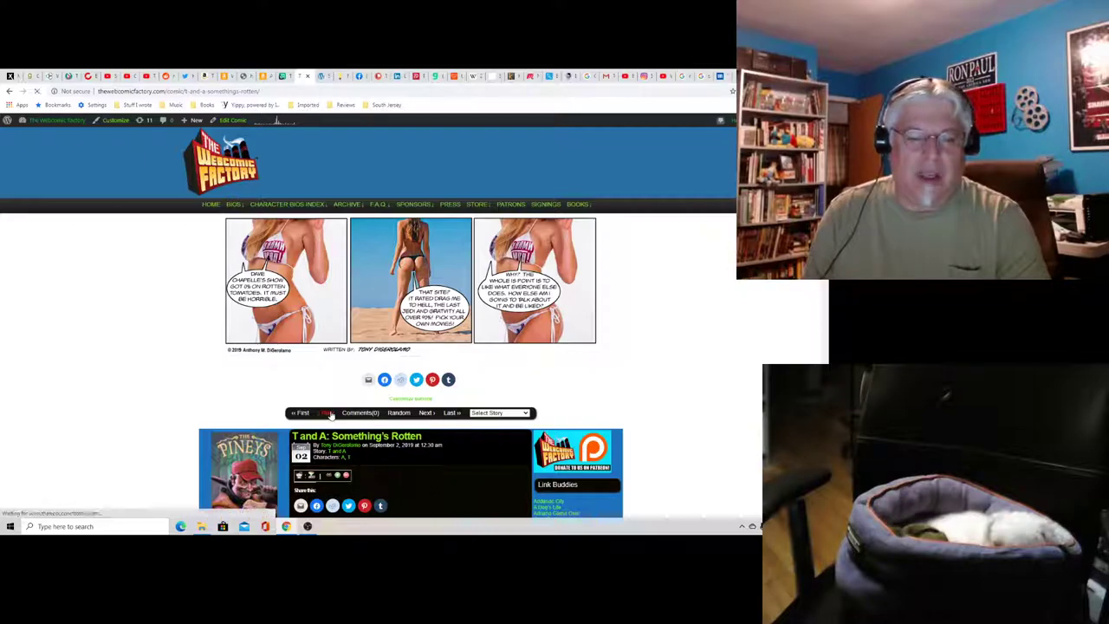
click(326, 412)
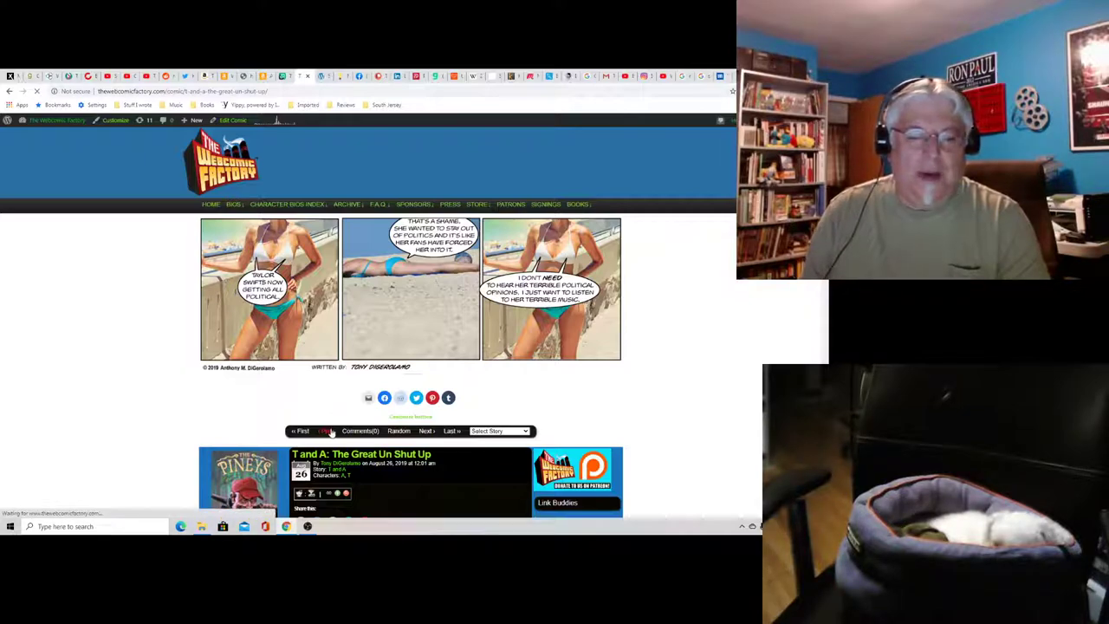
click(327, 430)
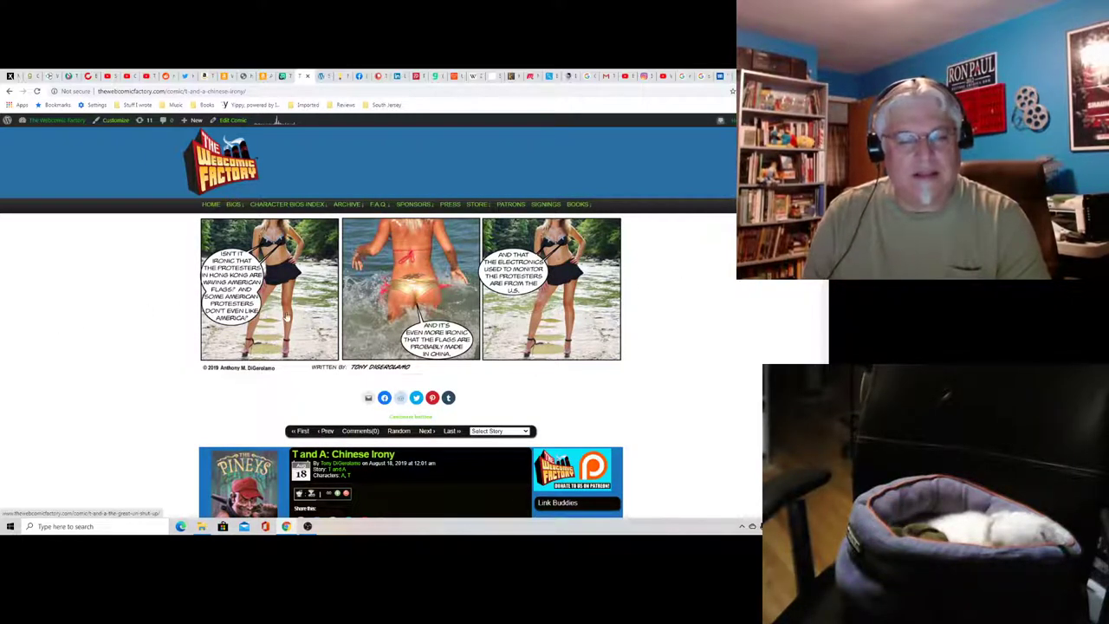
mouse_move(351, 328)
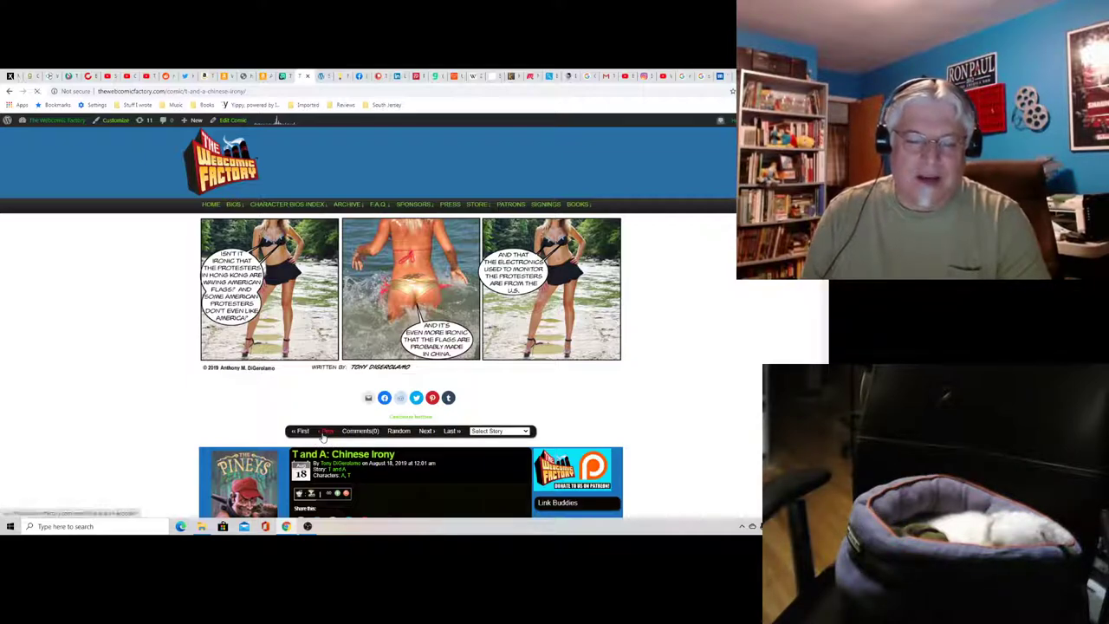
click(327, 431)
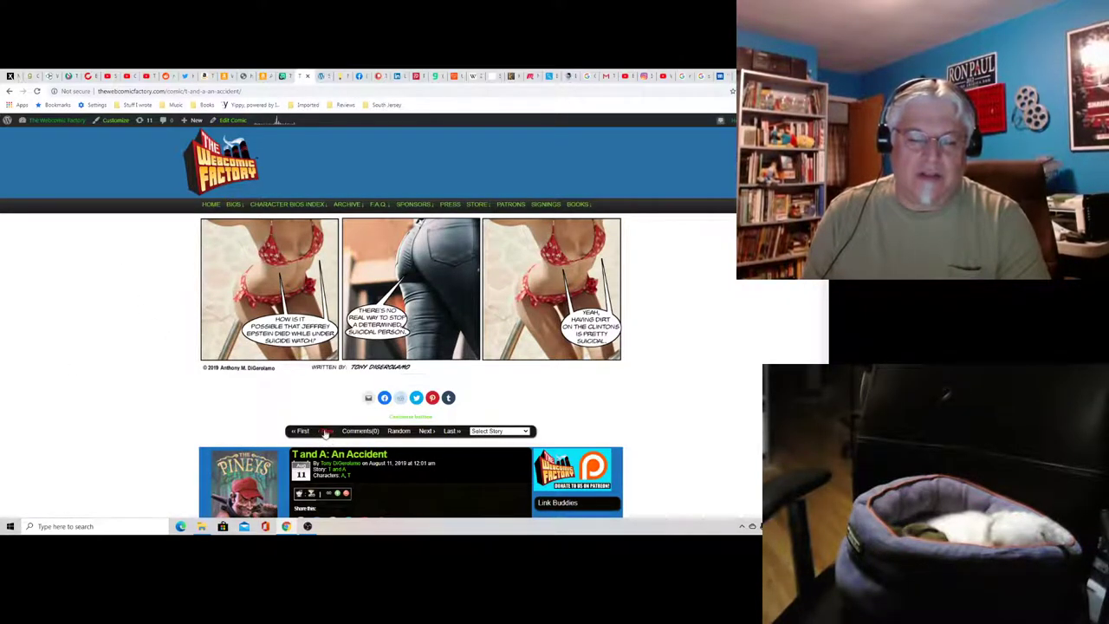
click(327, 430)
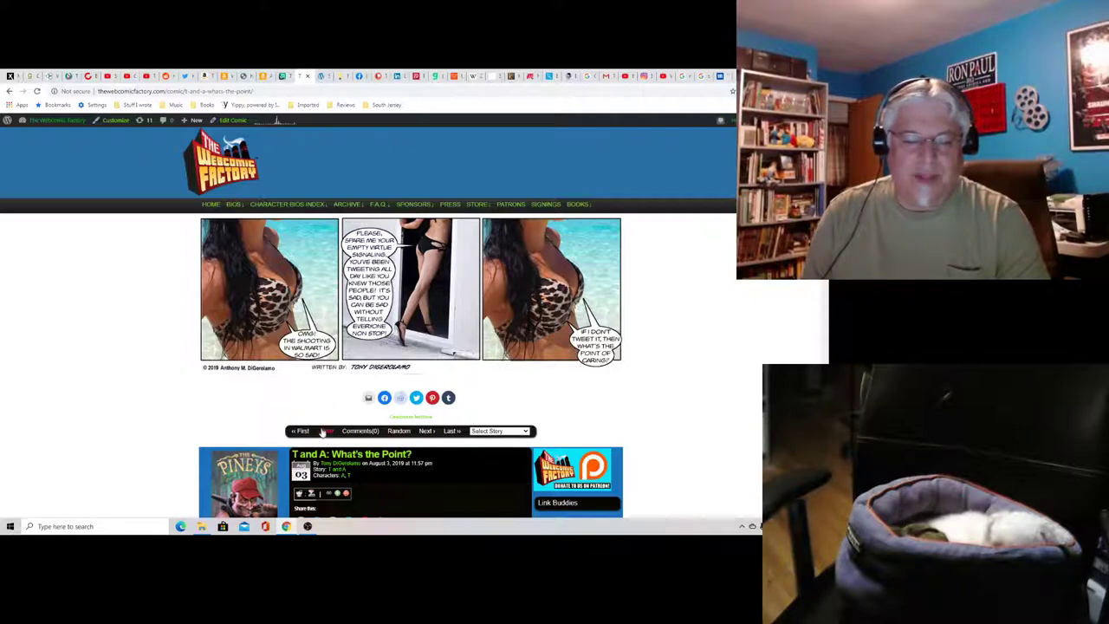
click(328, 431)
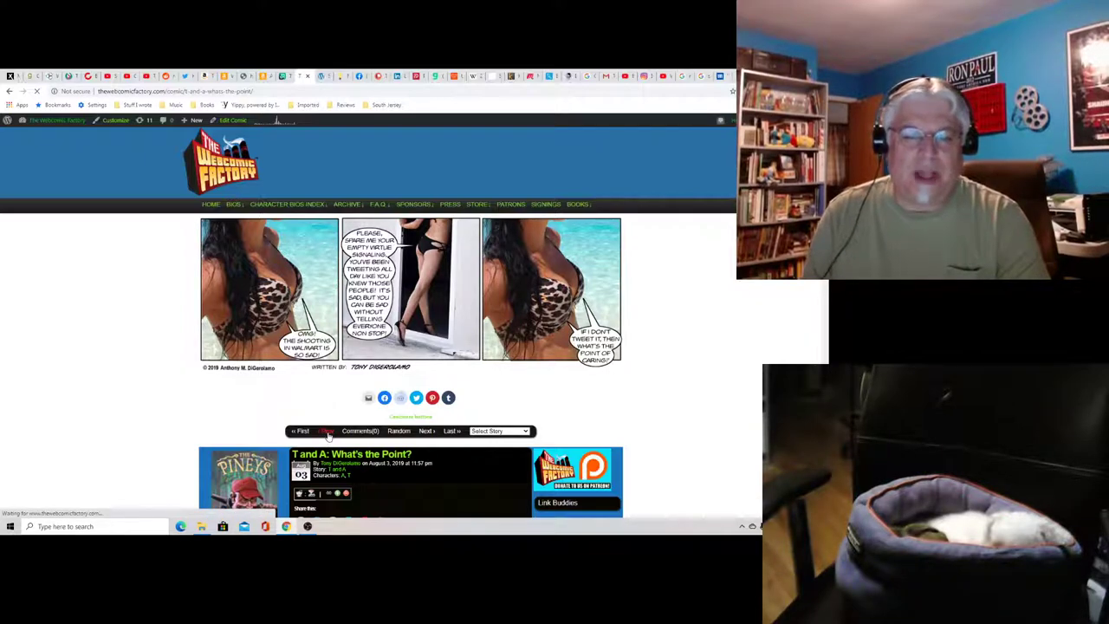
click(326, 430)
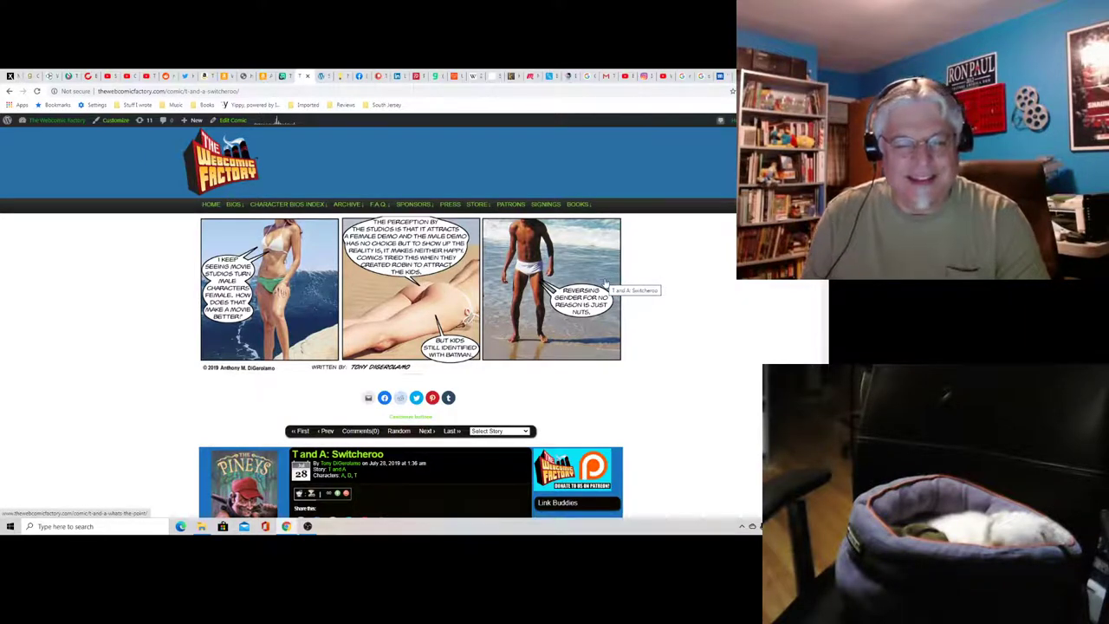
mouse_move(677, 416)
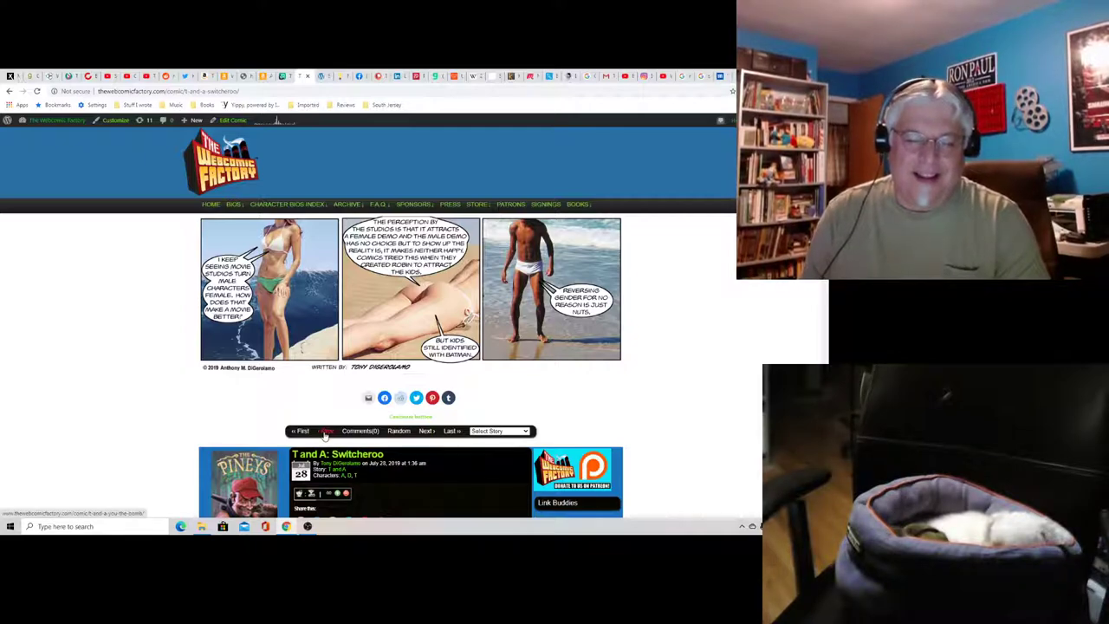
Step: Page back through the July and May 2019 strips to 'Racism 2.0' (April 28, 2019)
click(325, 431)
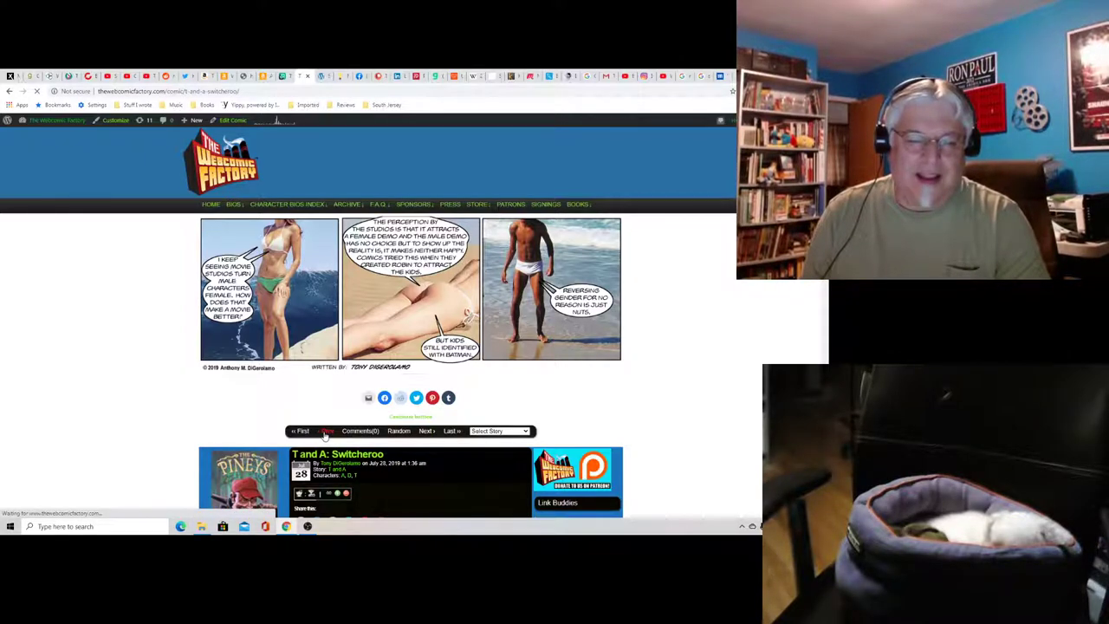
click(326, 430)
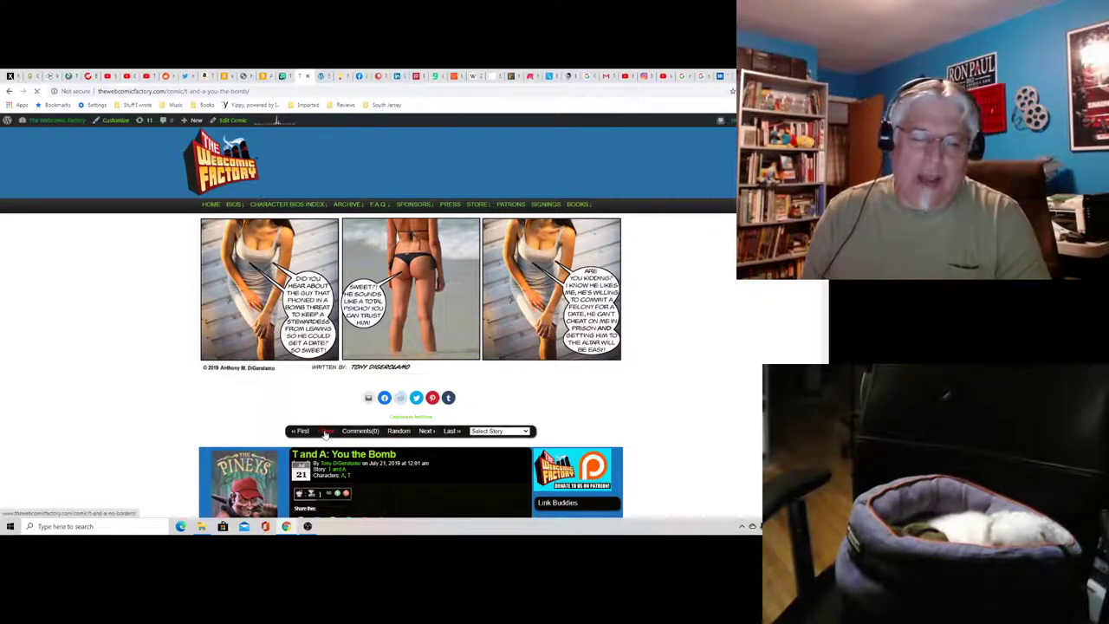
click(327, 431)
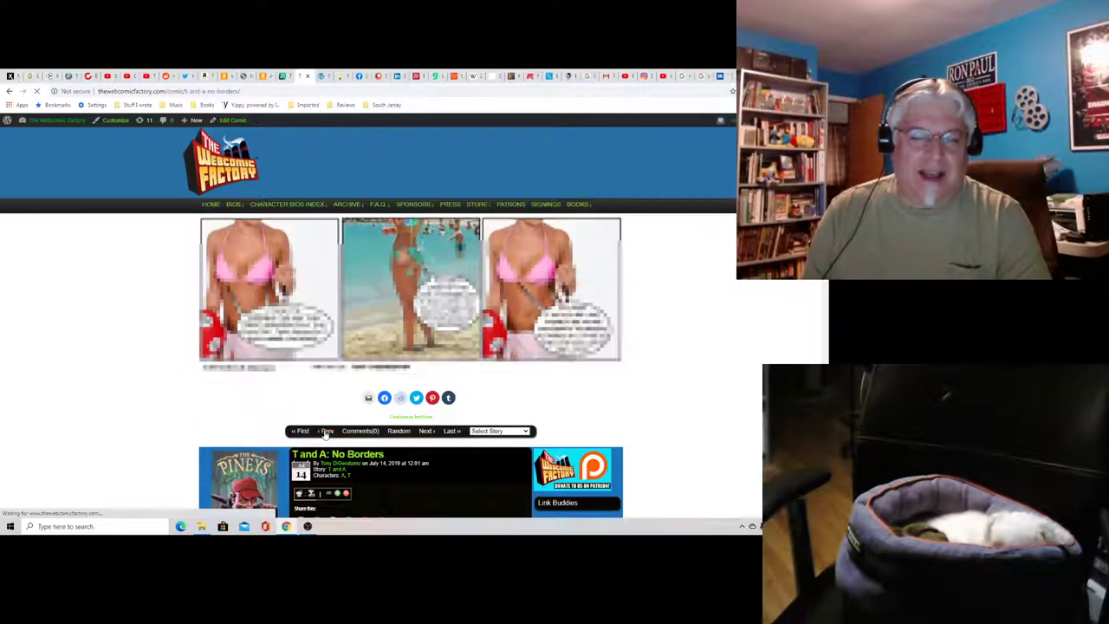
click(325, 430)
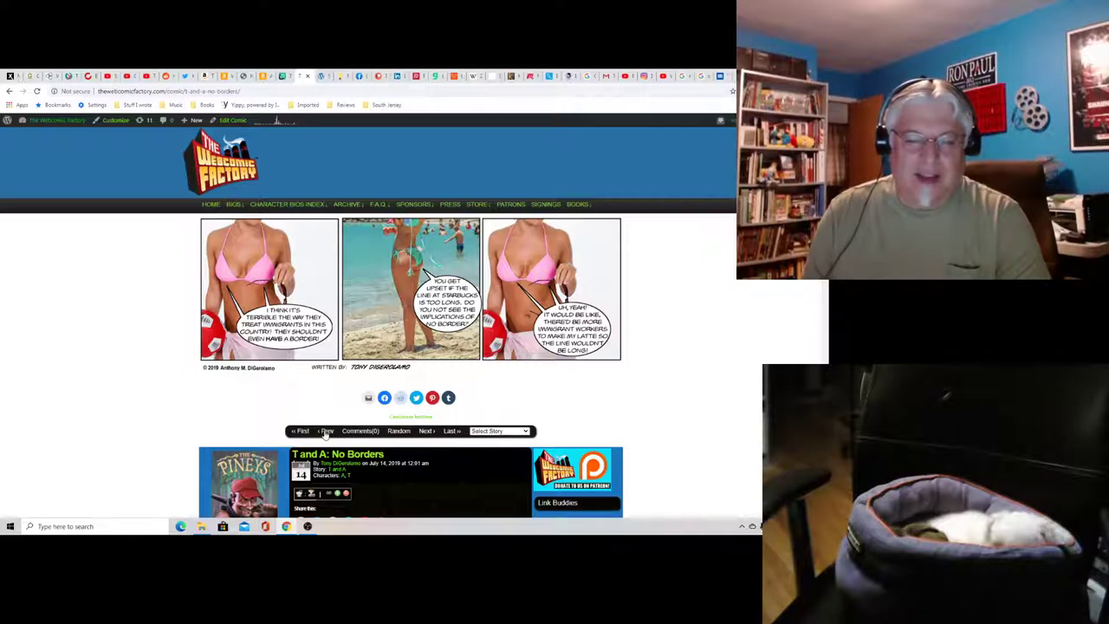
click(327, 431)
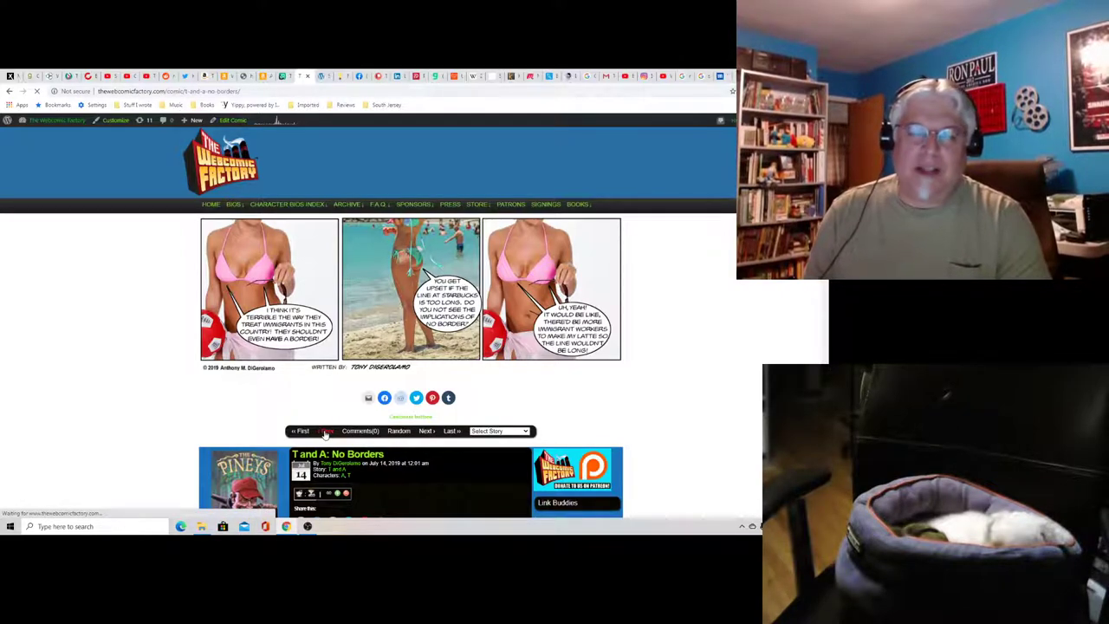
click(326, 430)
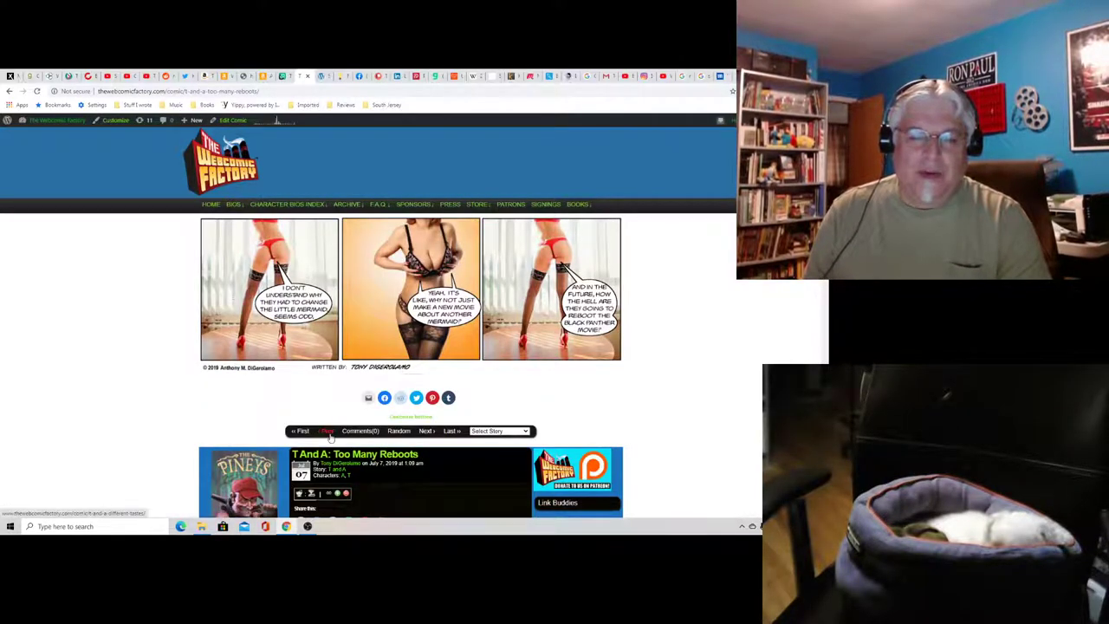
click(326, 430)
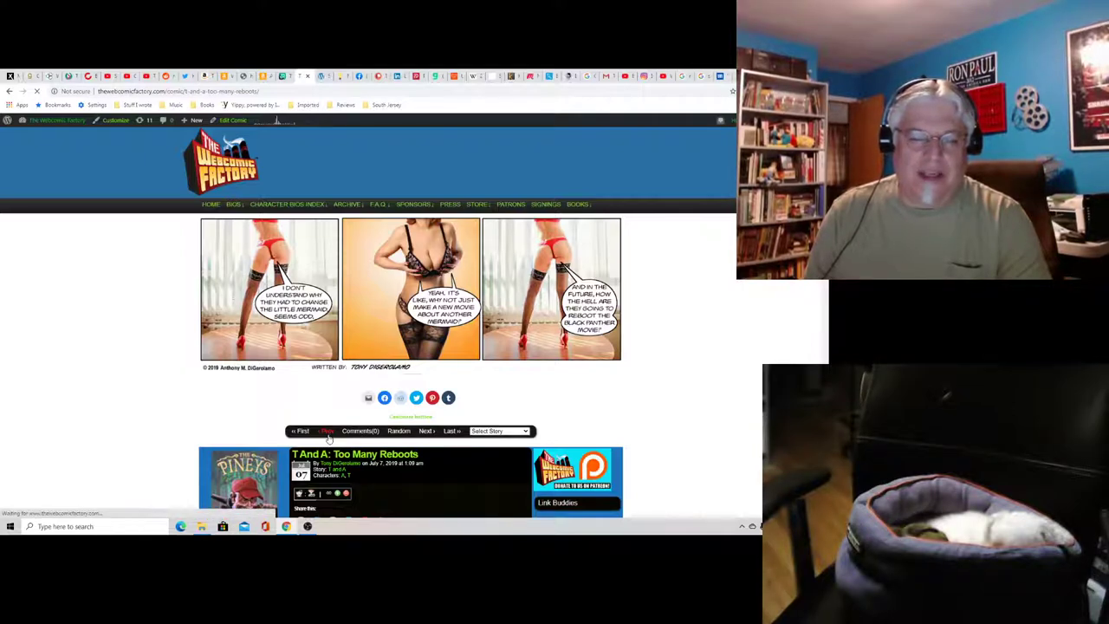
click(327, 431)
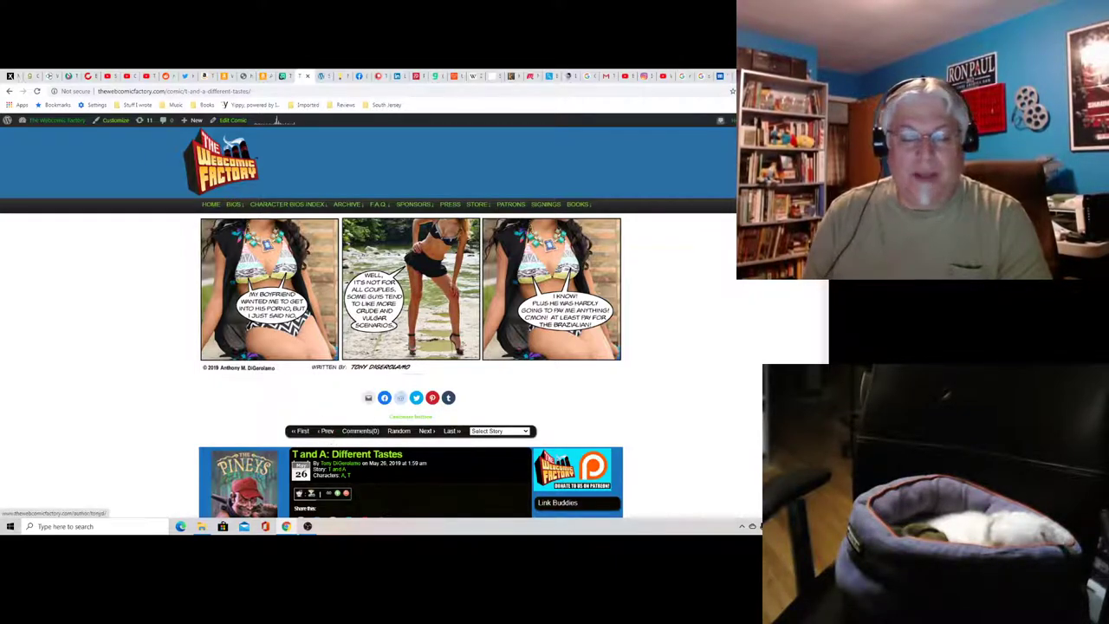
click(326, 430)
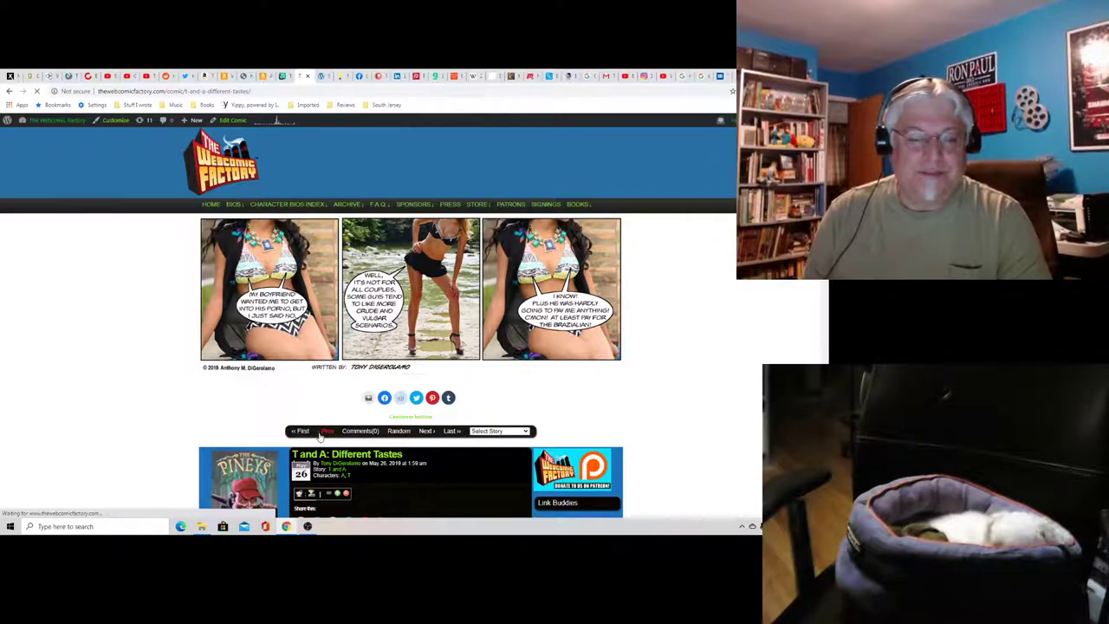
click(327, 431)
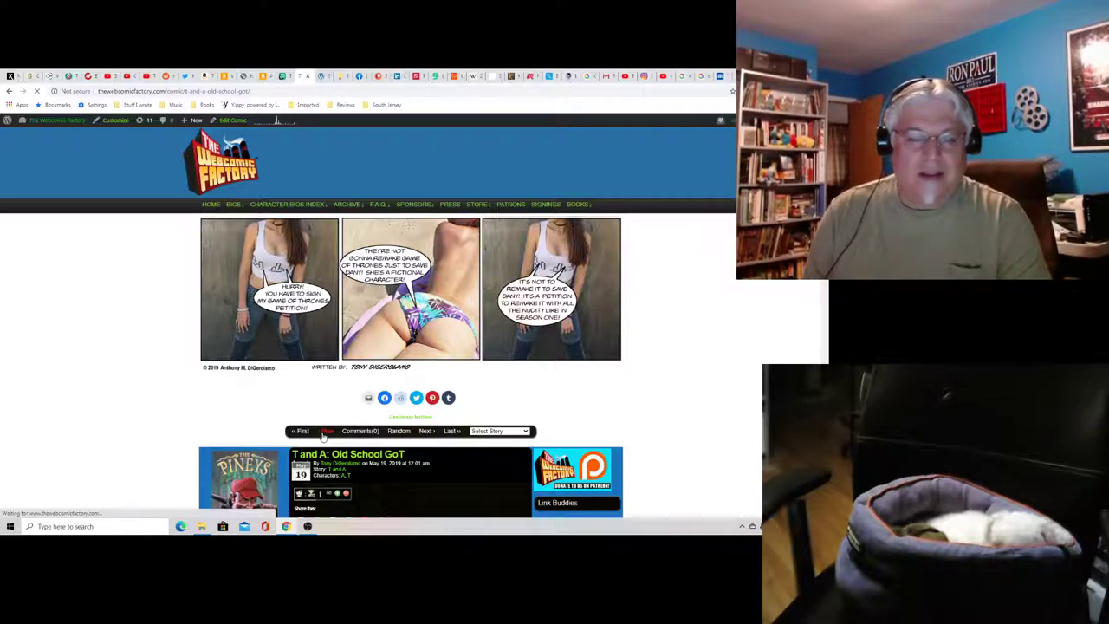
click(326, 431)
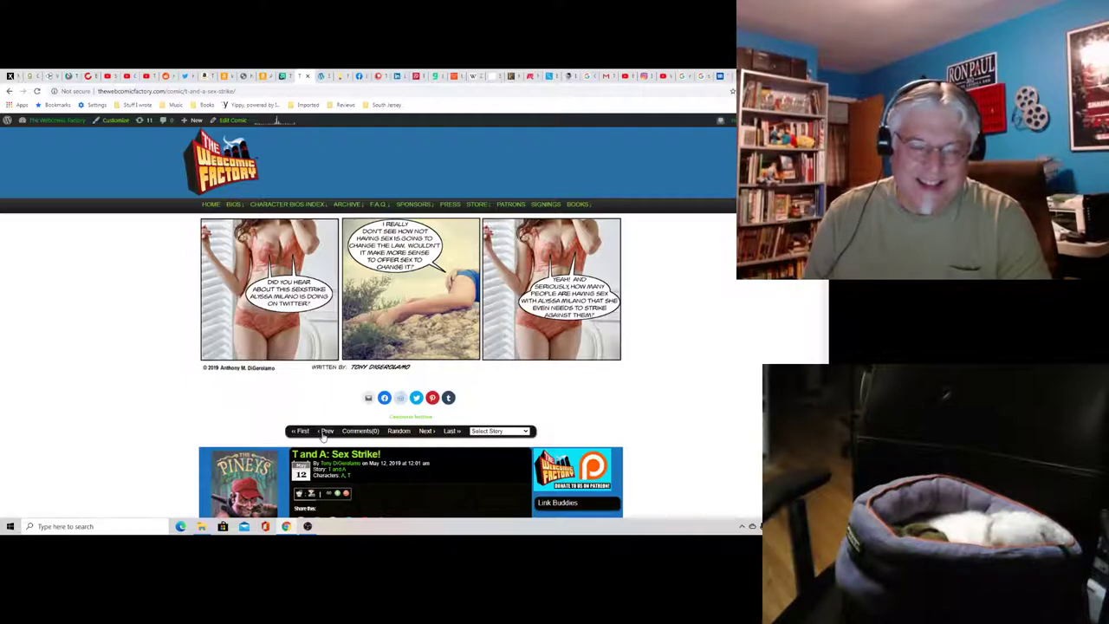
click(327, 430)
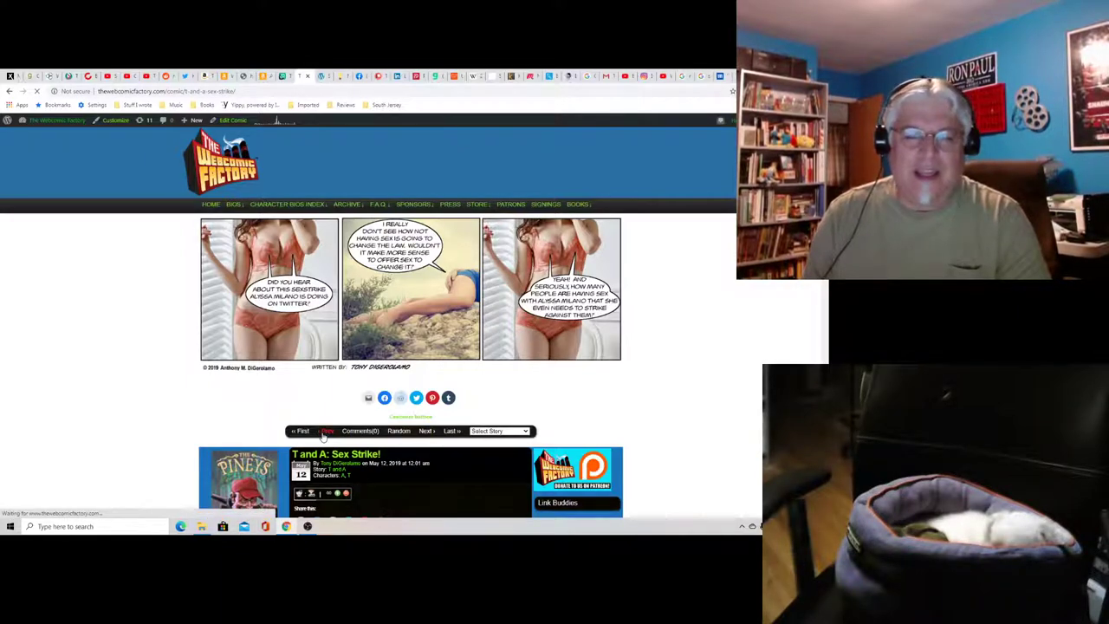
click(326, 431)
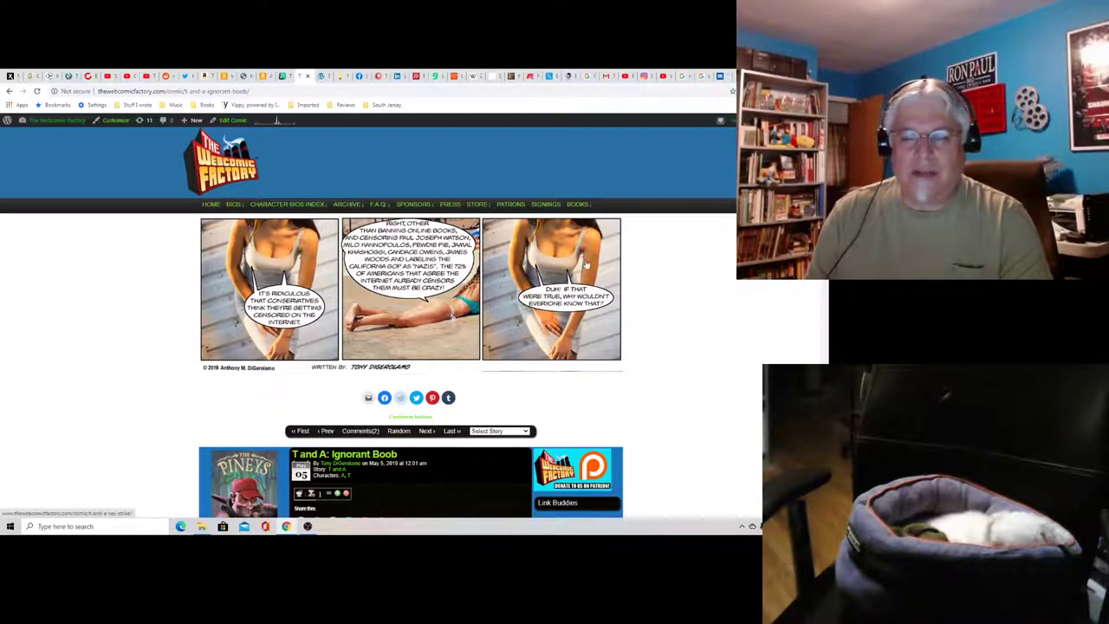
click(326, 430)
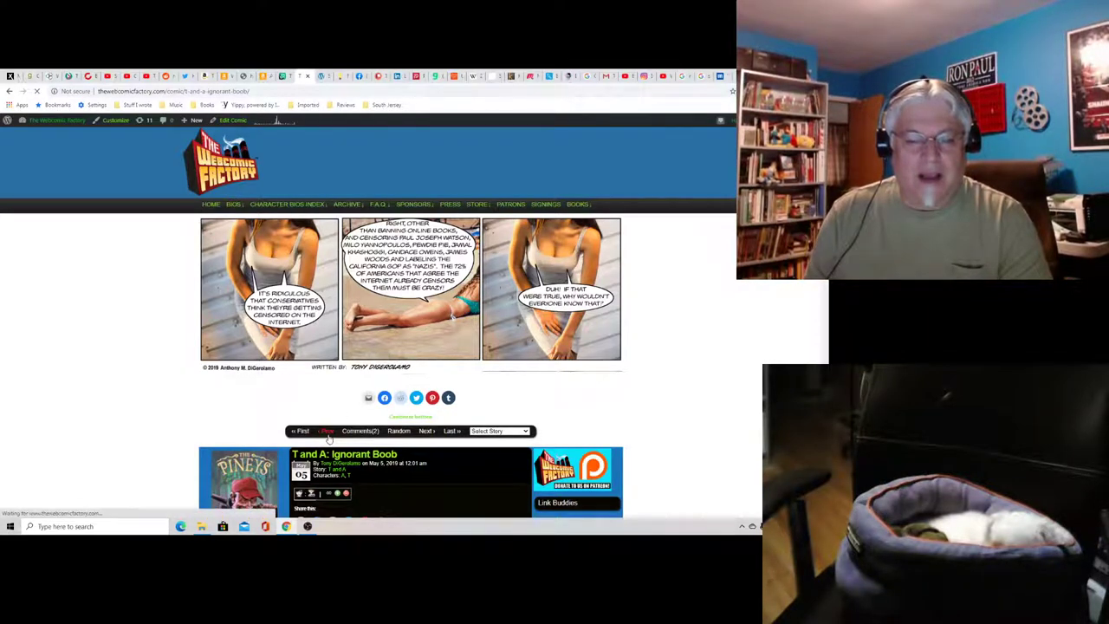
click(325, 430)
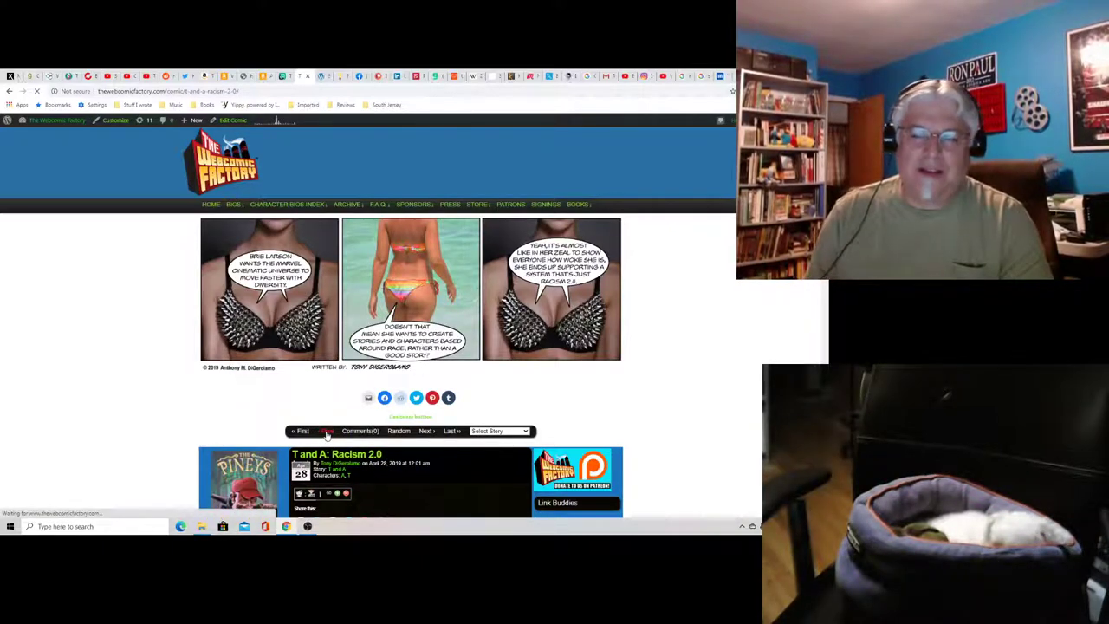
Step: Step back one strip to 'Happy Easter!' from April 21, 2019
click(326, 431)
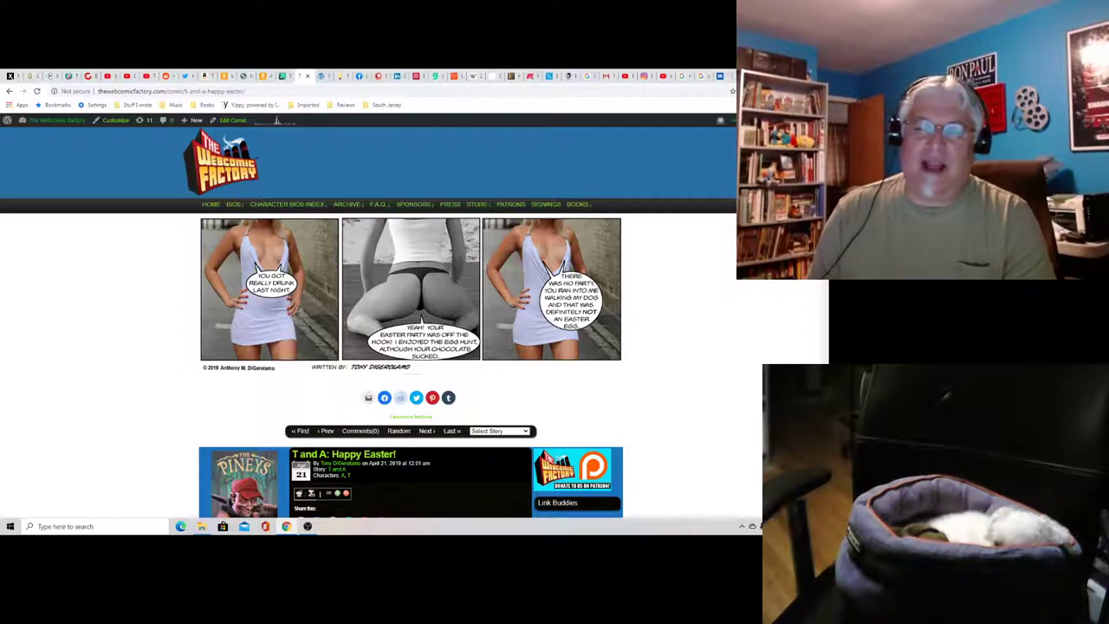
mouse_move(559, 346)
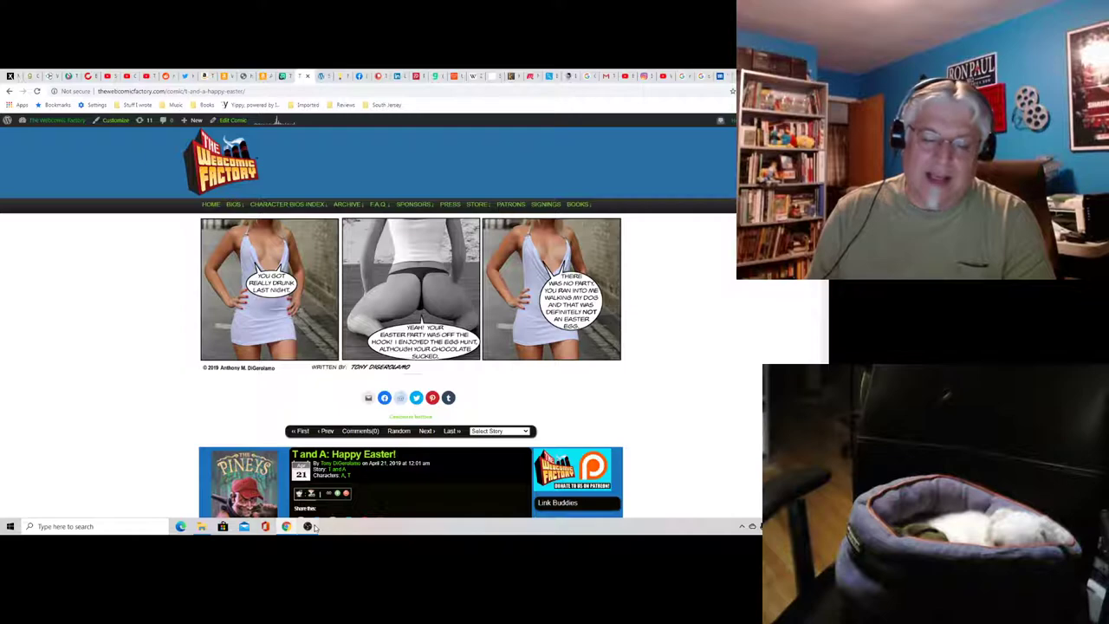
mouse_move(306, 526)
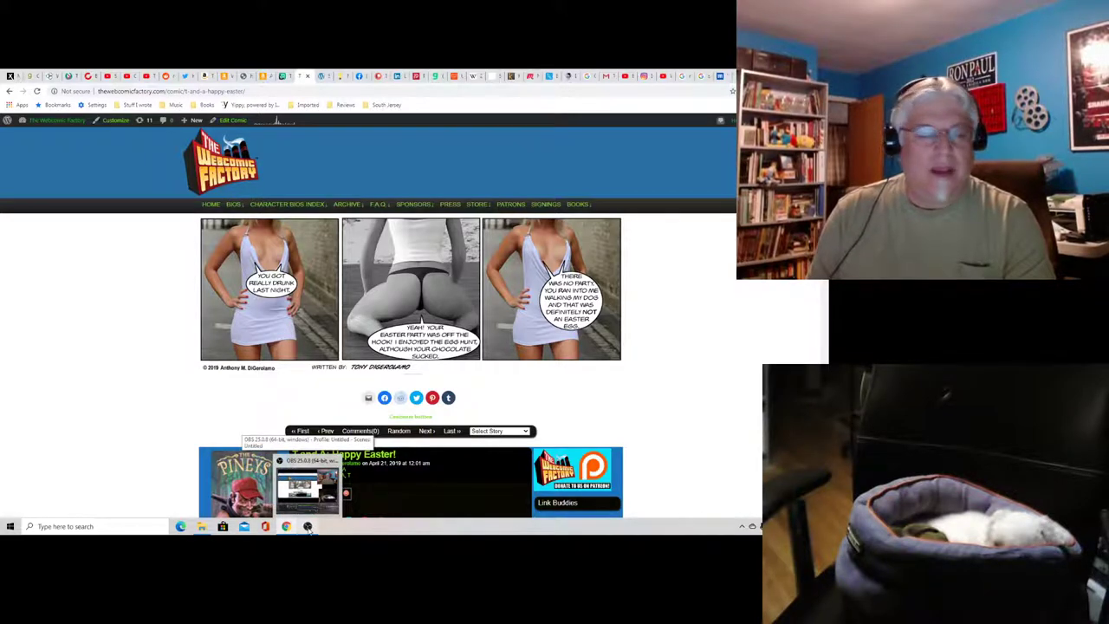